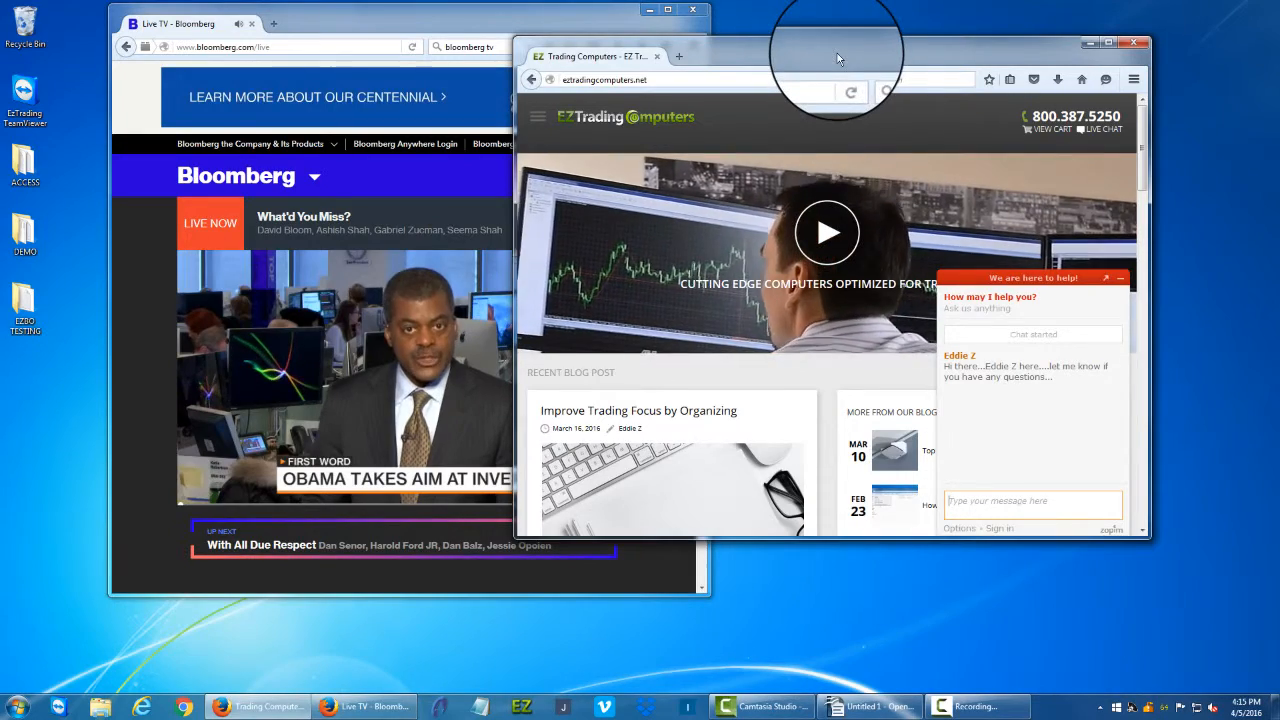
Move the EZ Trading browser window down, then clear the windows to reveal the desktop.
{"action": "left_click_drag", "start_coordinate": [836, 56], "coordinate": [683, 99]}
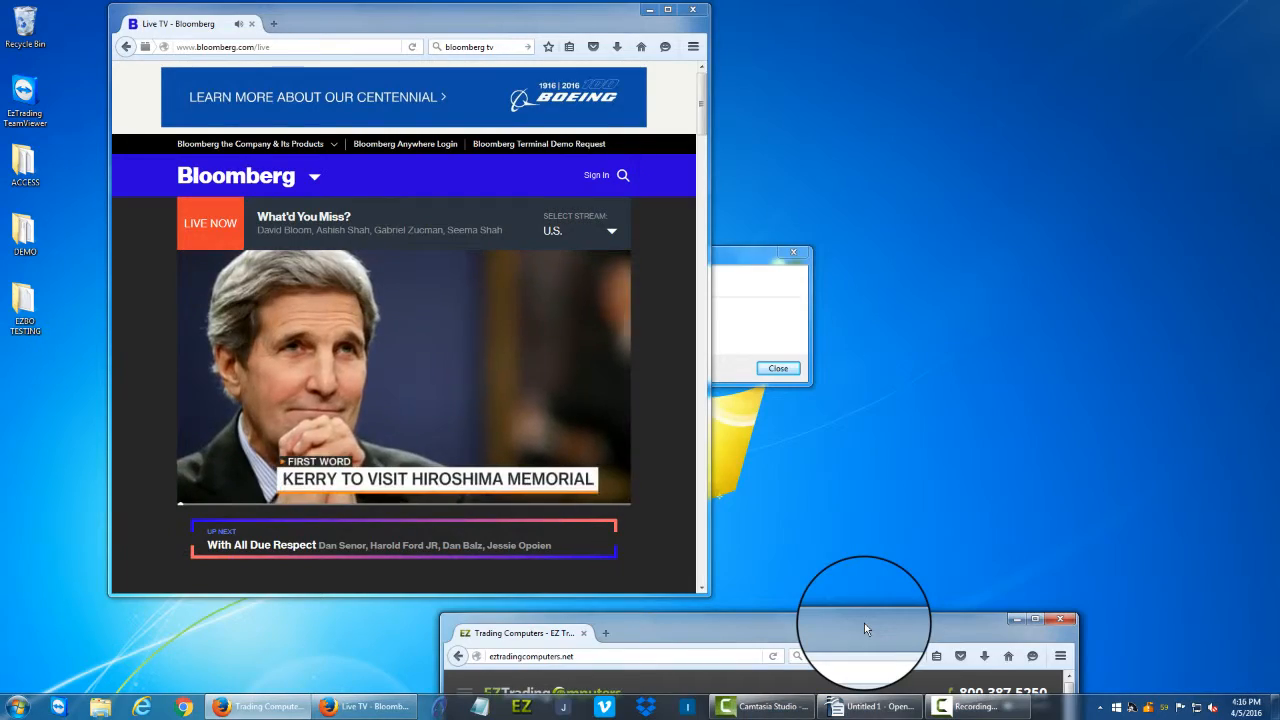
{"action": "left_click", "coordinate": [520, 632]}
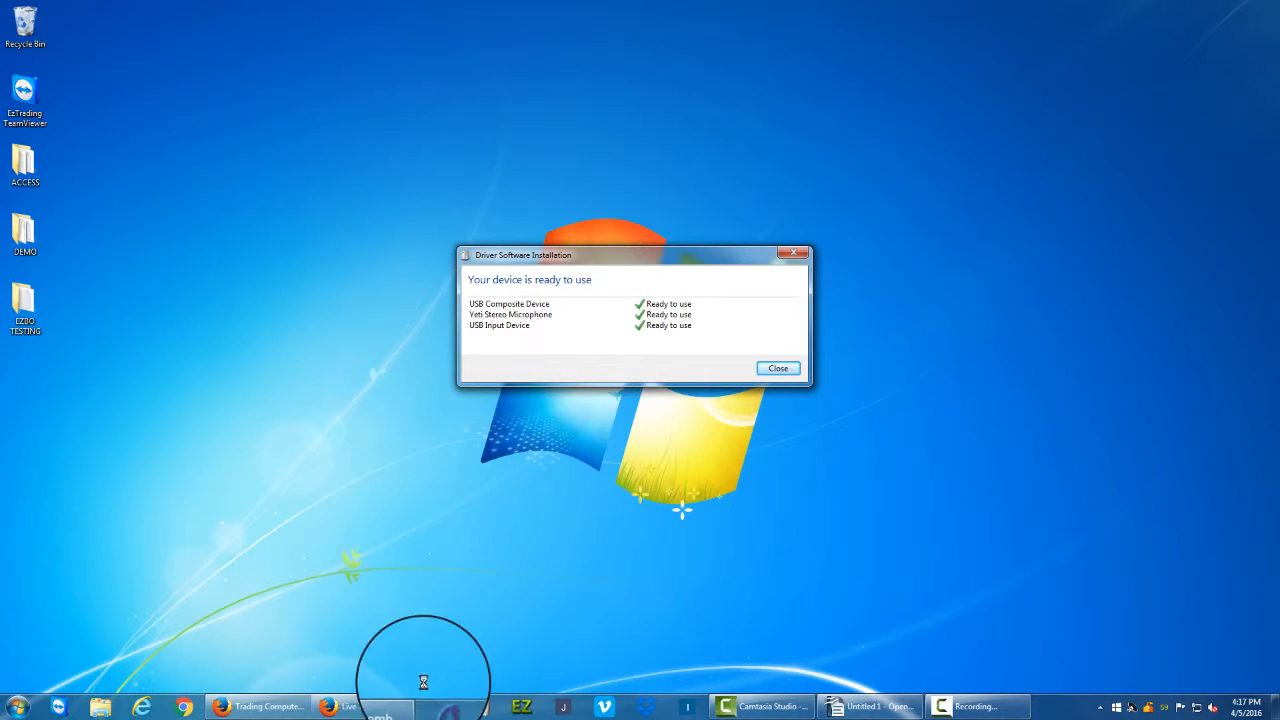
Restore the maximized Live TV - Bloomberg Firefox window from the taskbar.
{"action": "left_click", "coordinate": [360, 707]}
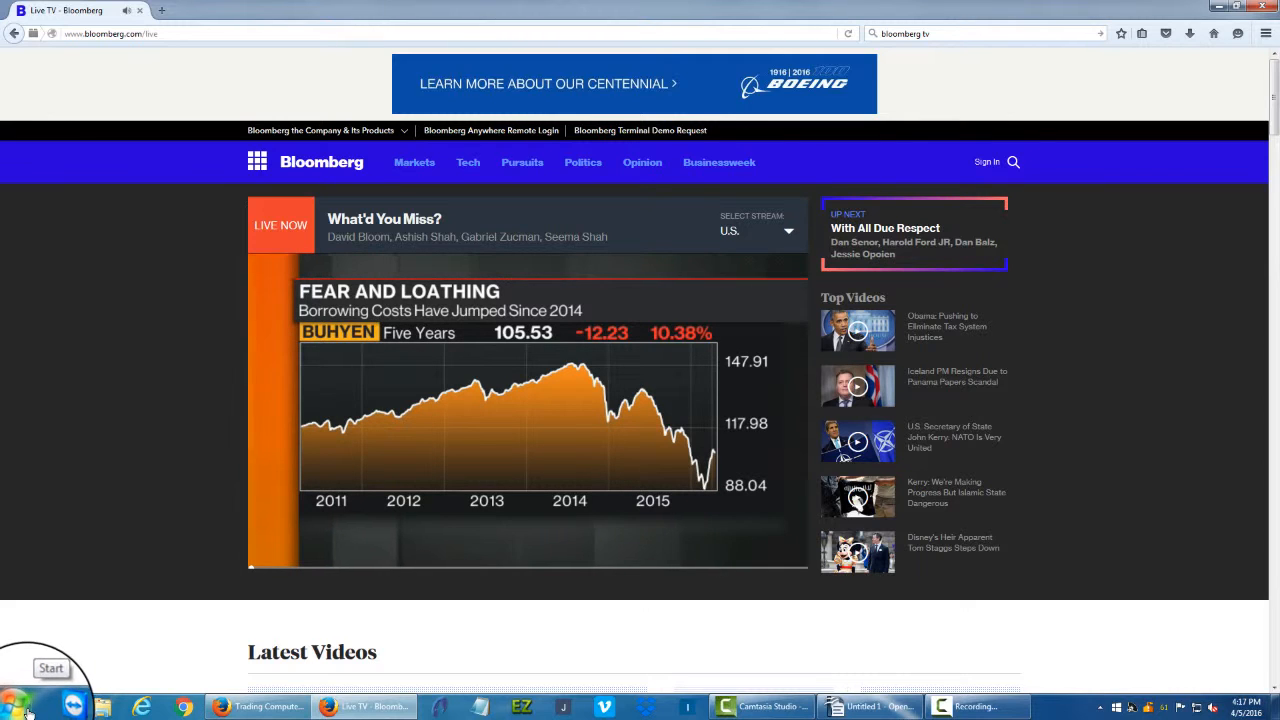
Open Control Panel in category view from the Start menu.
{"action": "left_click", "coordinate": [25, 707]}
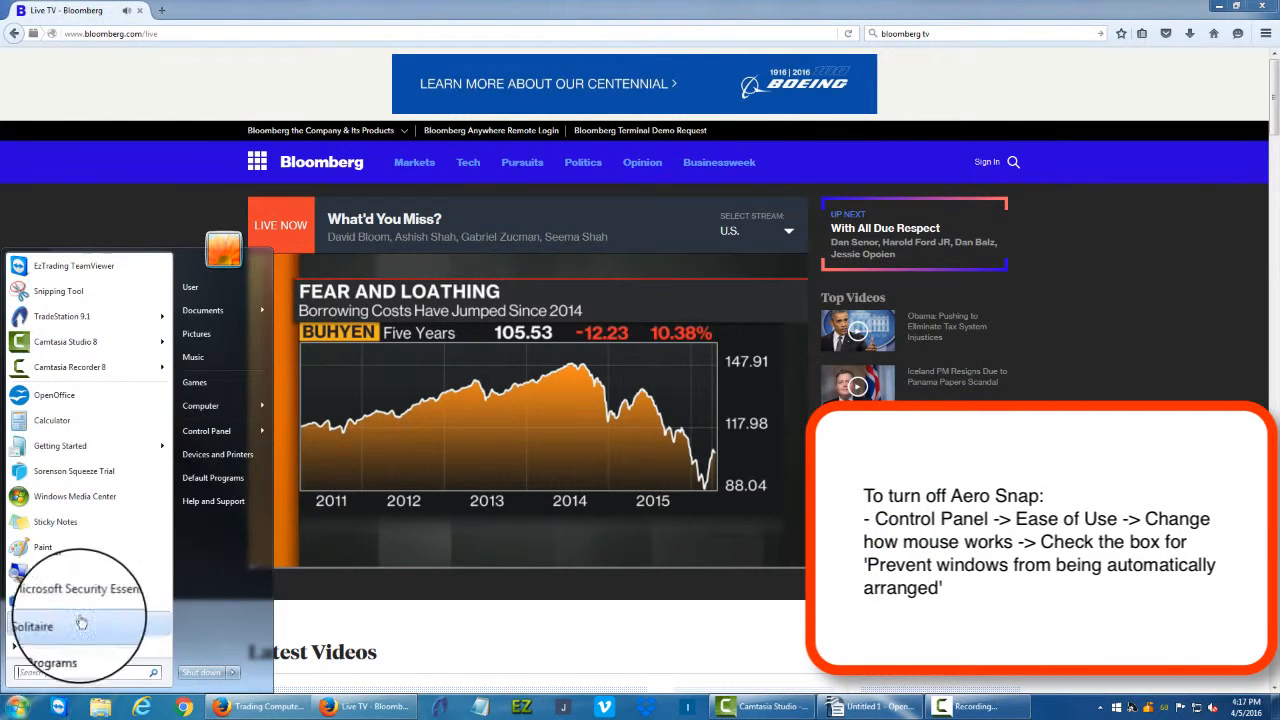
{"action": "left_click", "coordinate": [206, 430]}
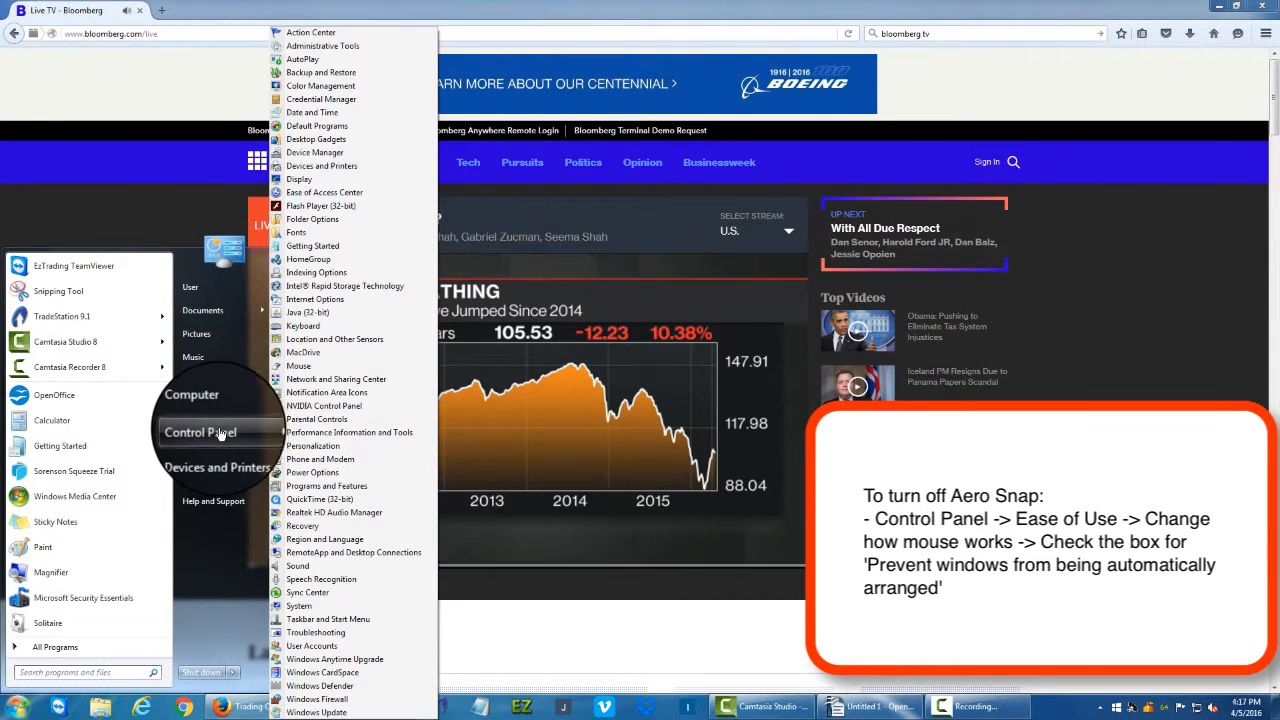
{"action": "left_click", "coordinate": [200, 432]}
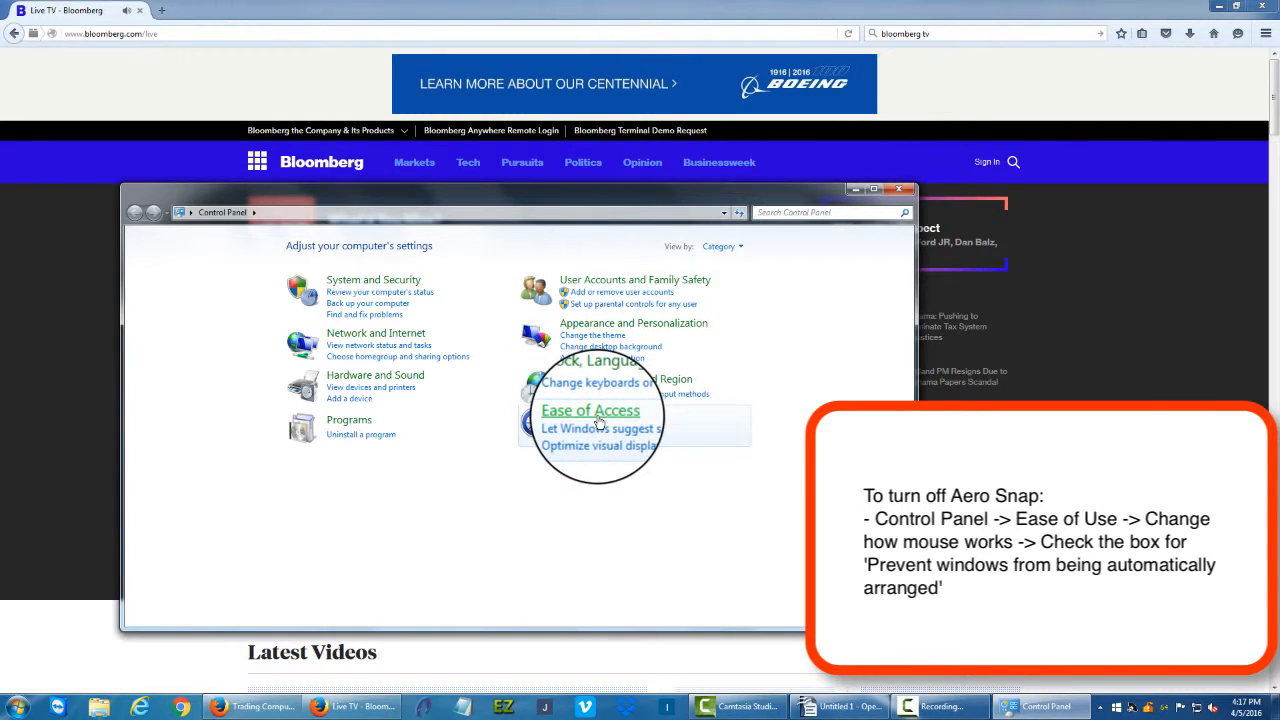
{"action": "mouse_move", "coordinate": [588, 412]}
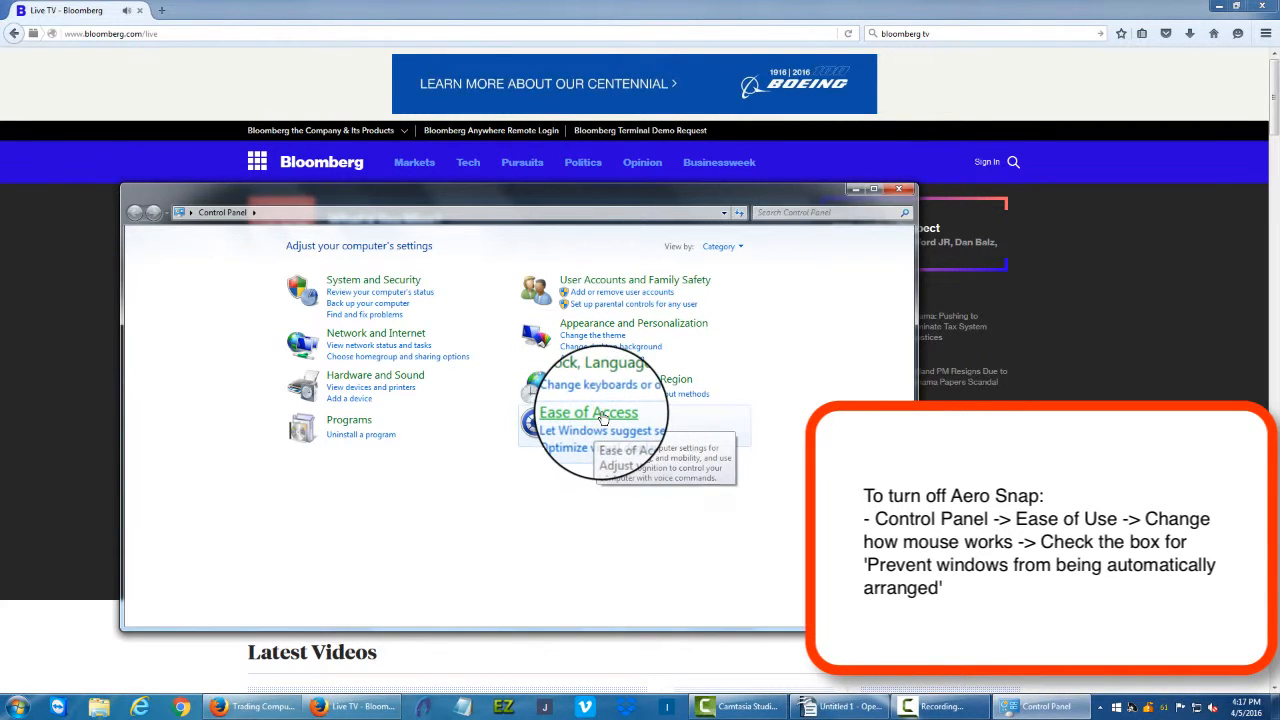
Tick 'Prevent windows from being automatically arranged' in the Ease of Access mouse settings and confirm with OK.
{"action": "left_click", "coordinate": [588, 412]}
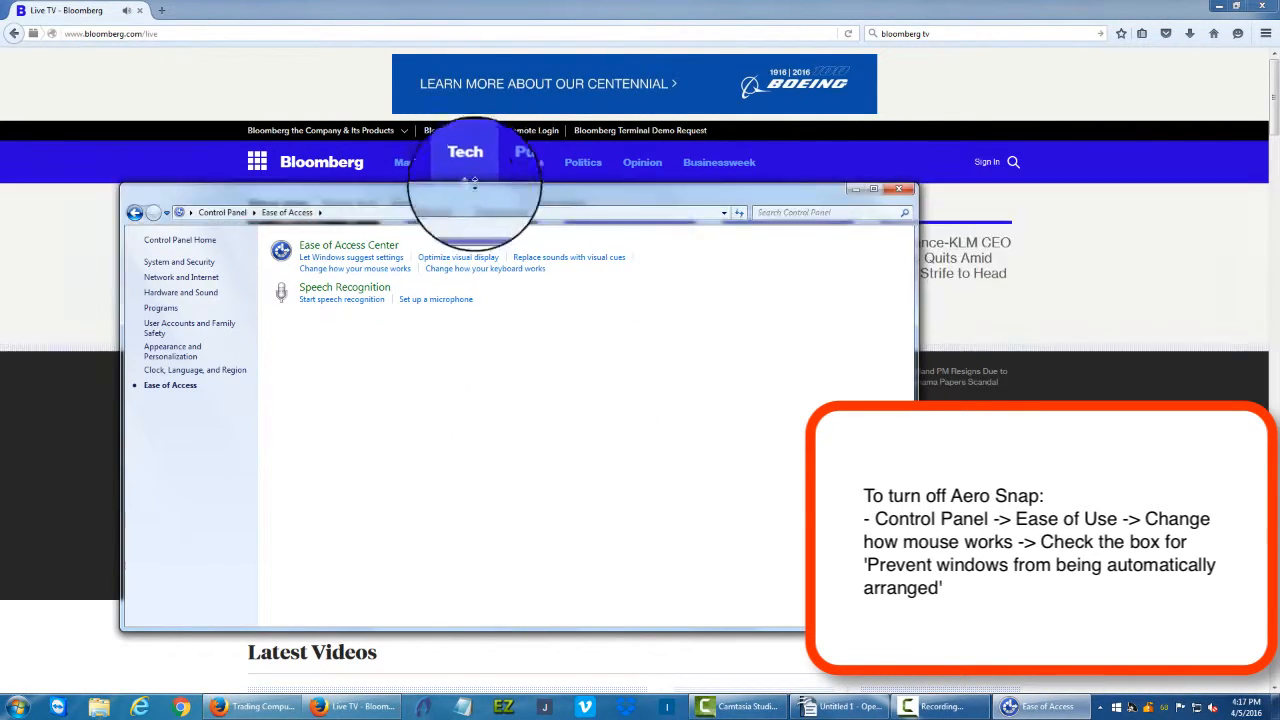
{"action": "mouse_move", "coordinate": [258, 273]}
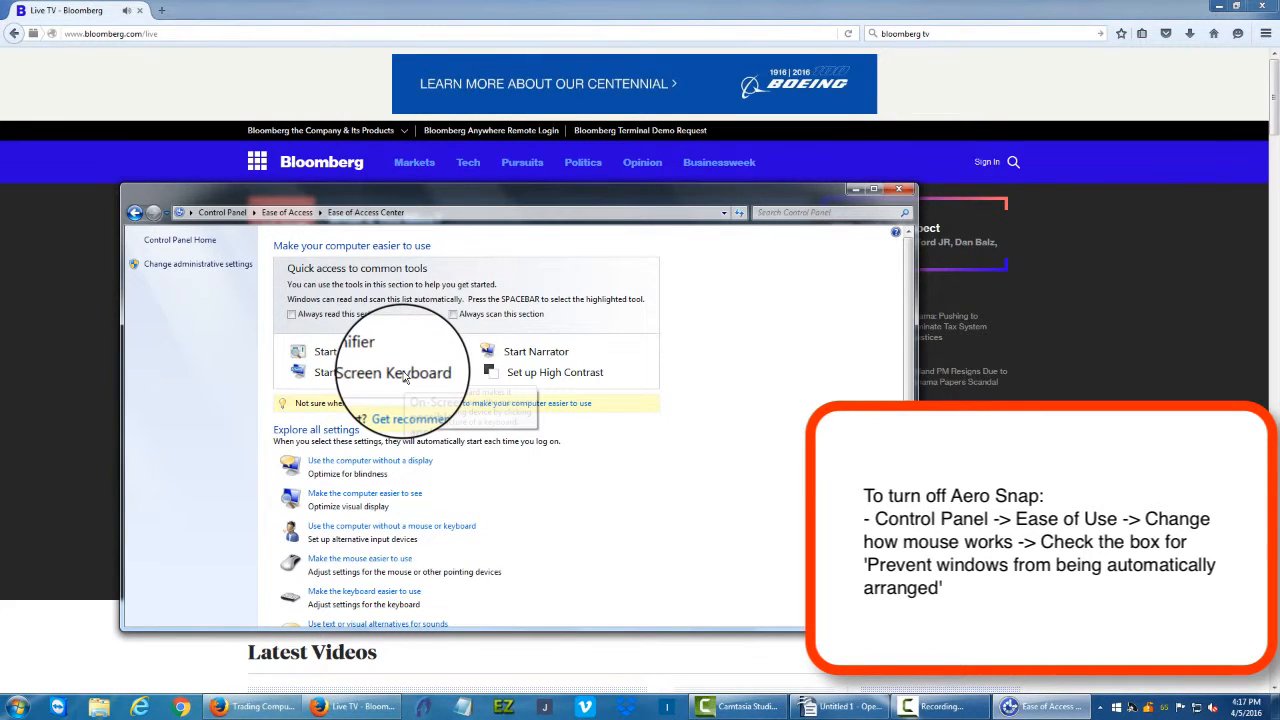
{"action": "scroll", "scroll_direction": "down", "scroll_amount": 3}
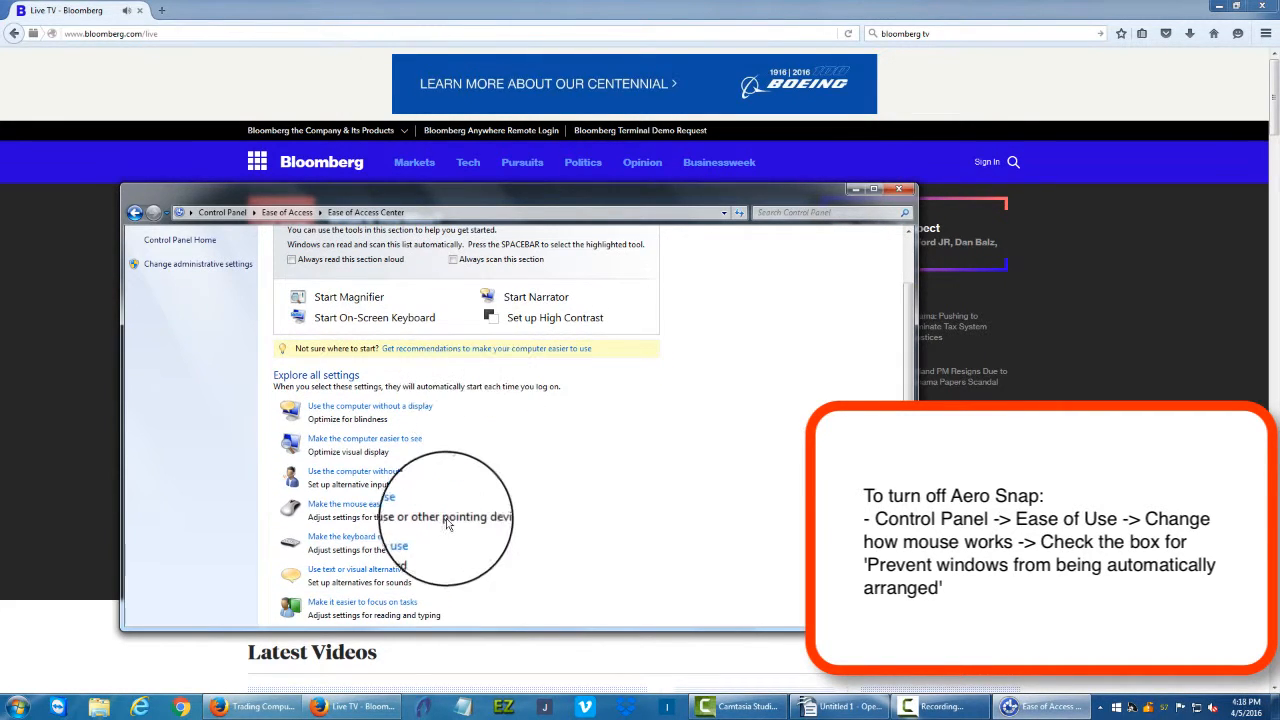
{"action": "left_click", "coordinate": [345, 503]}
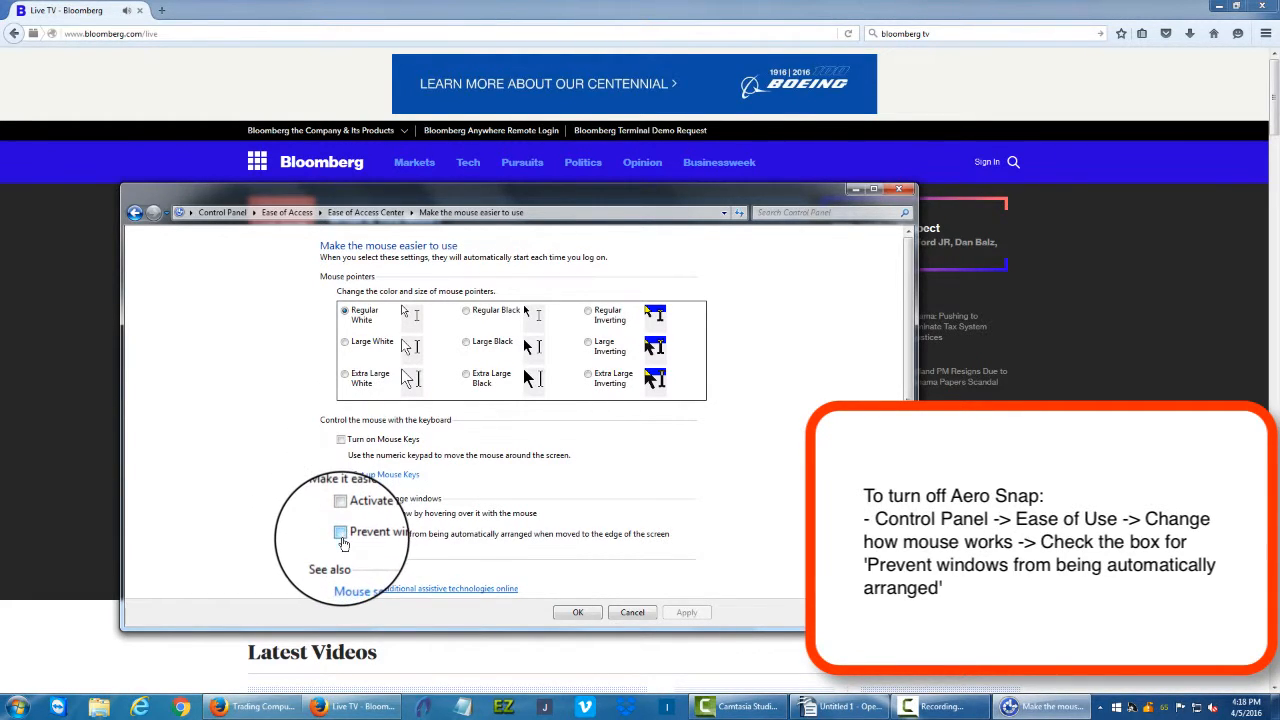
{"action": "left_click", "coordinate": [340, 533]}
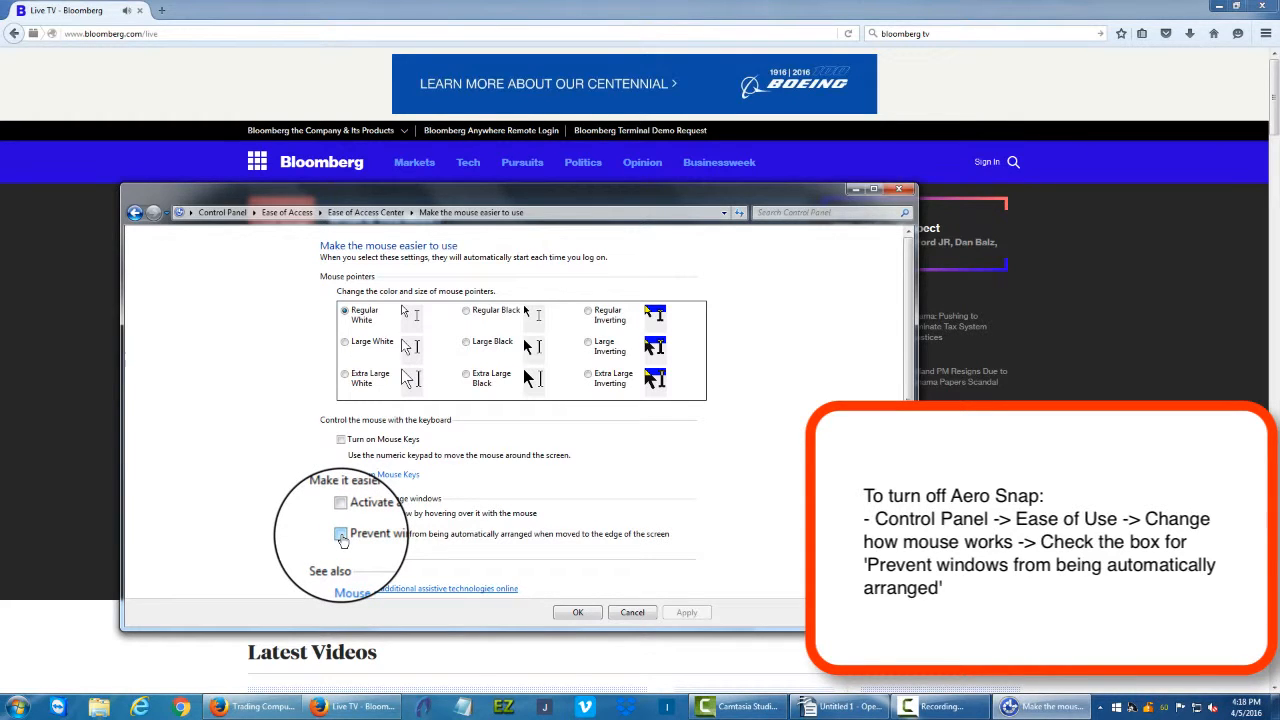
{"action": "left_click", "coordinate": [341, 533]}
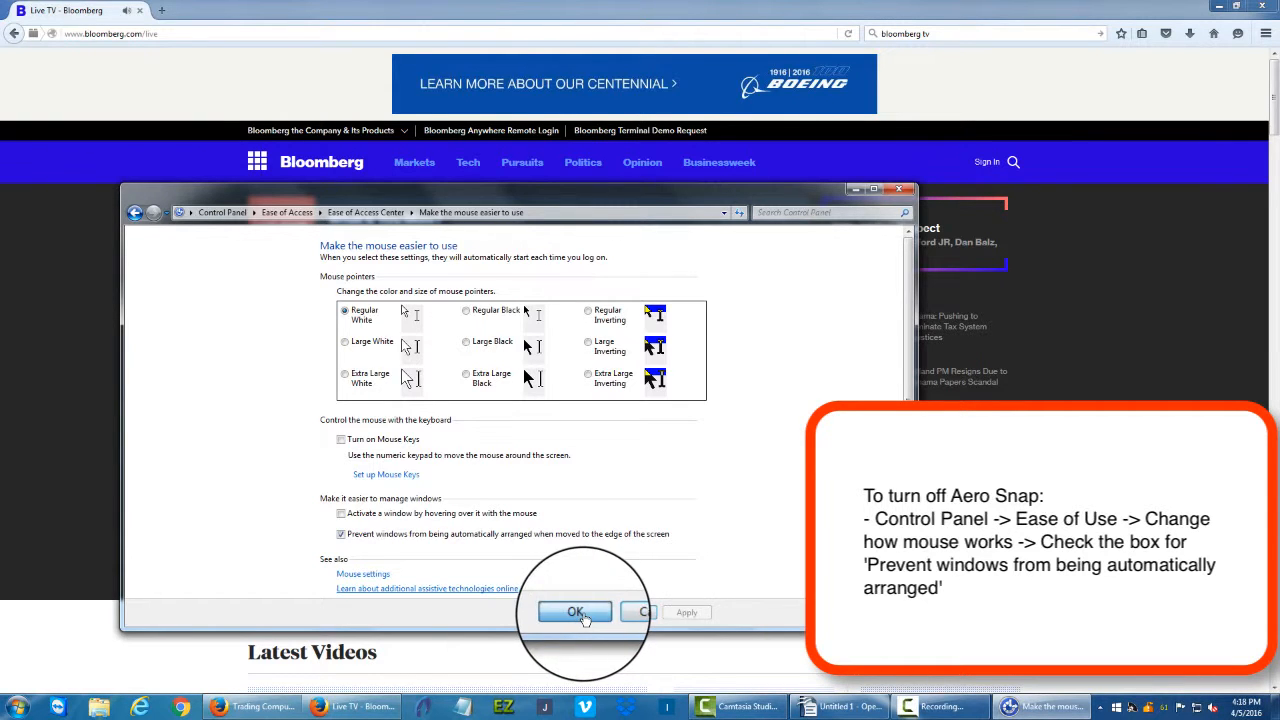
{"action": "left_click", "coordinate": [575, 612]}
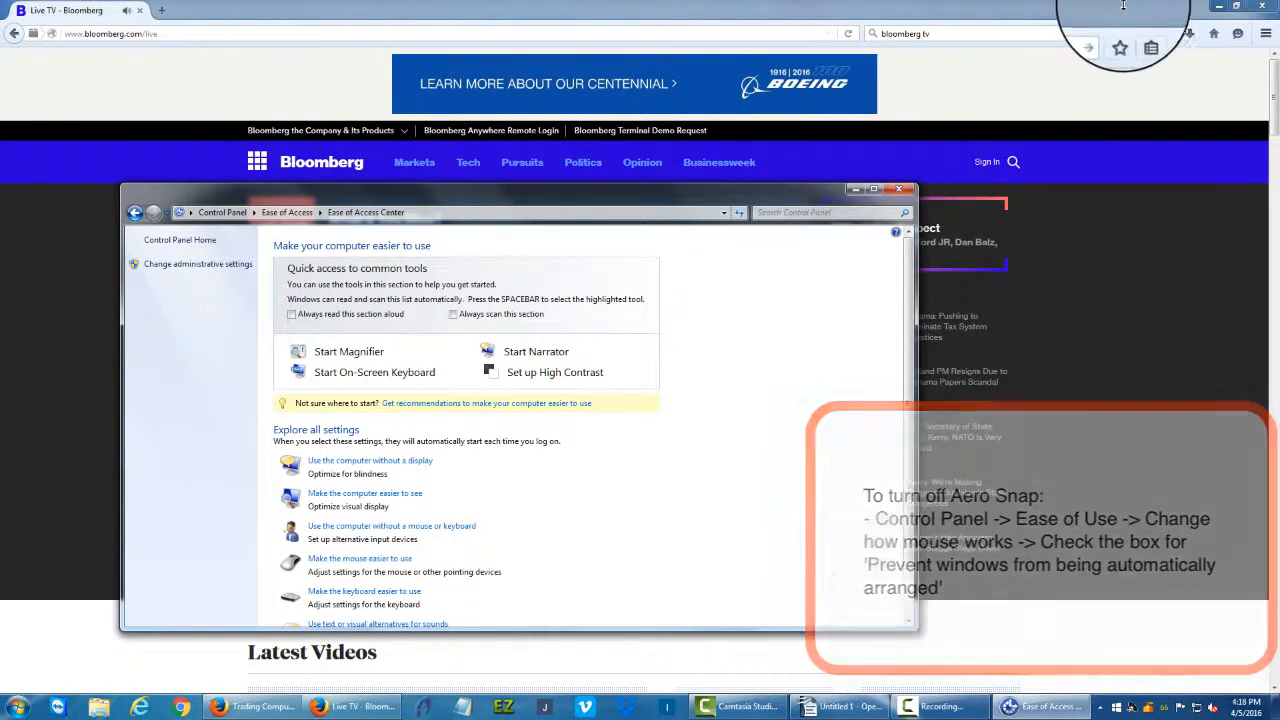
Bring the Bloomberg browser forward and restore it down to a smaller window.
{"action": "left_click", "coordinate": [899, 189]}
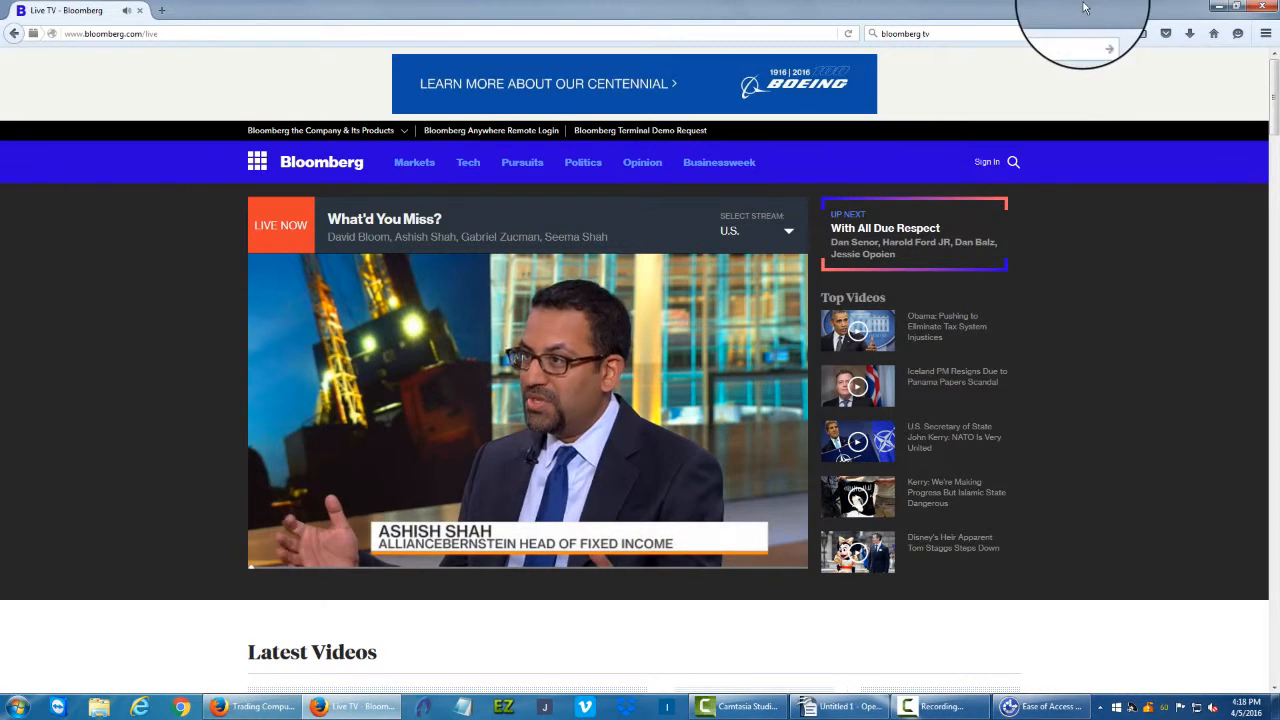
{"action": "left_click", "coordinate": [1237, 8]}
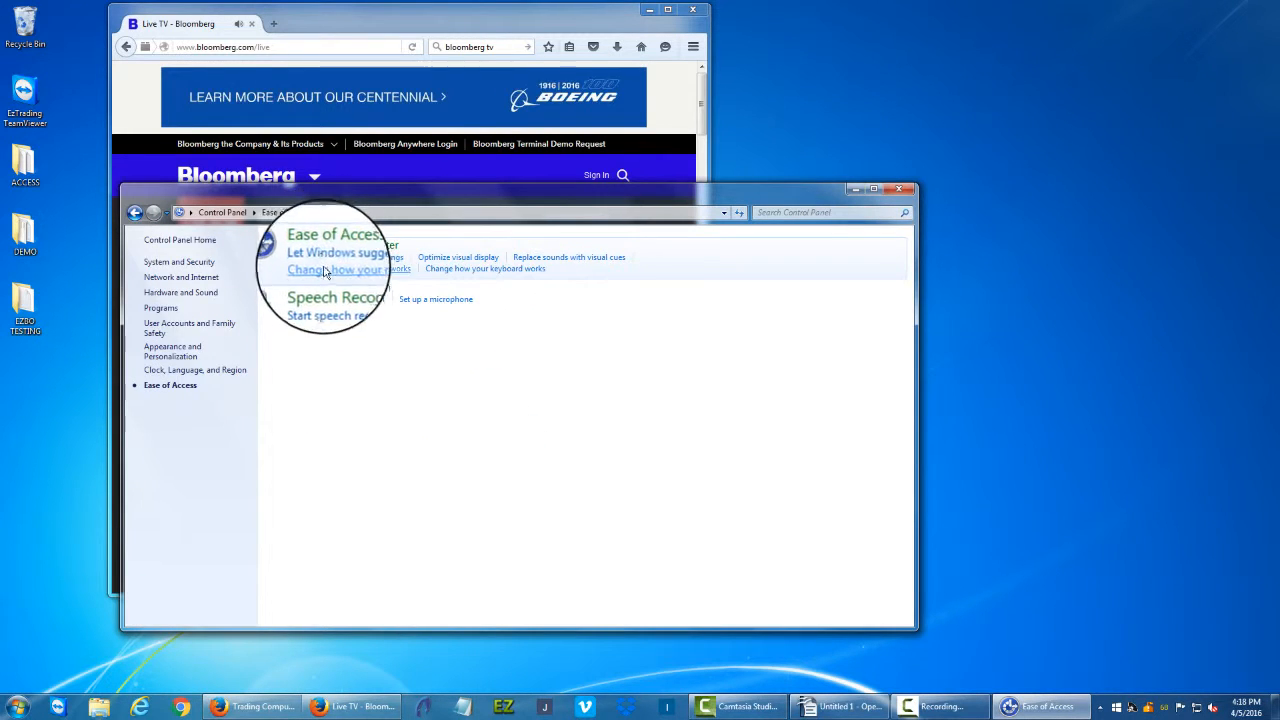
Untick 'Prevent windows from being automatically arranged' under 'Change how your mouse works' and save.
{"action": "left_click", "coordinate": [349, 268]}
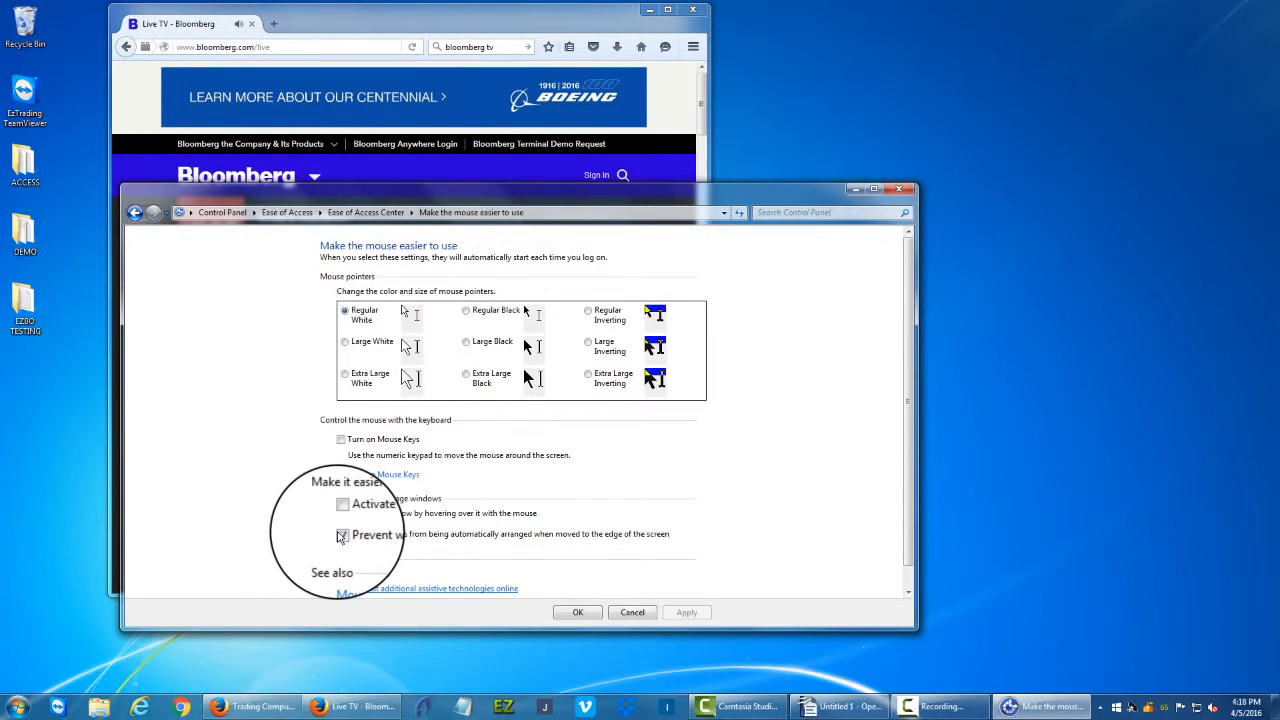
{"action": "left_click", "coordinate": [342, 533]}
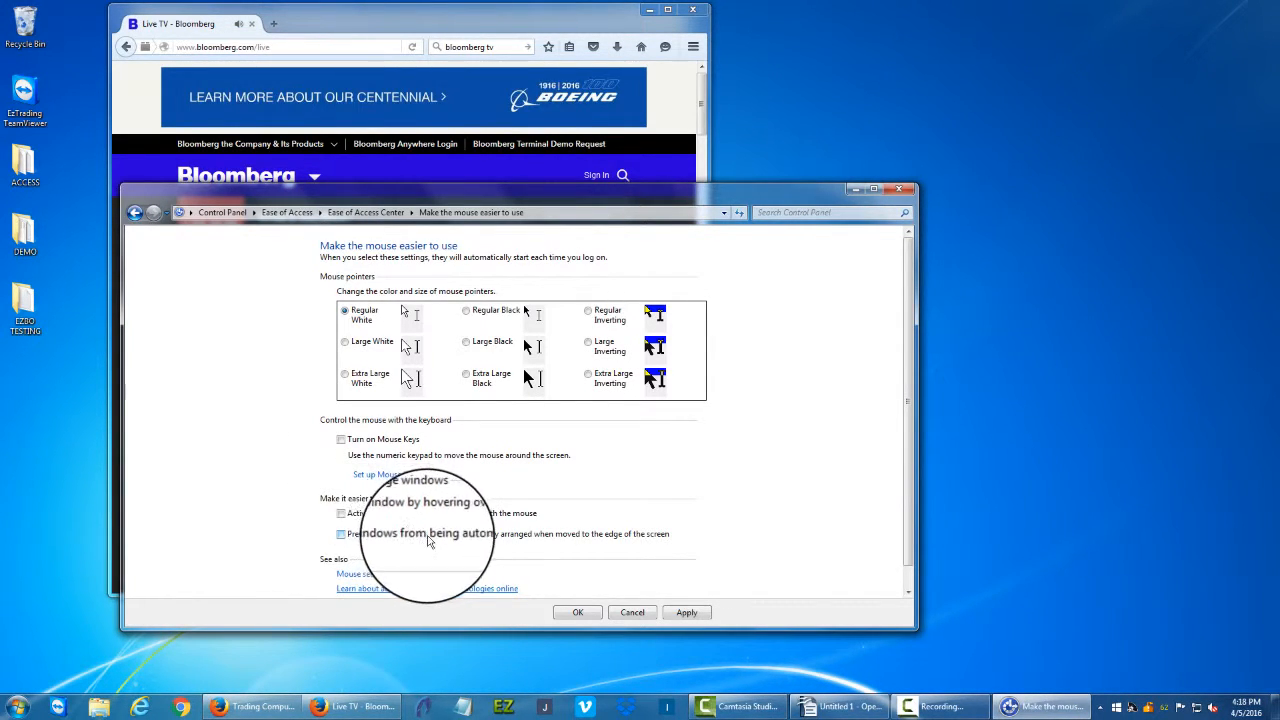
{"action": "mouse_move", "coordinate": [603, 510]}
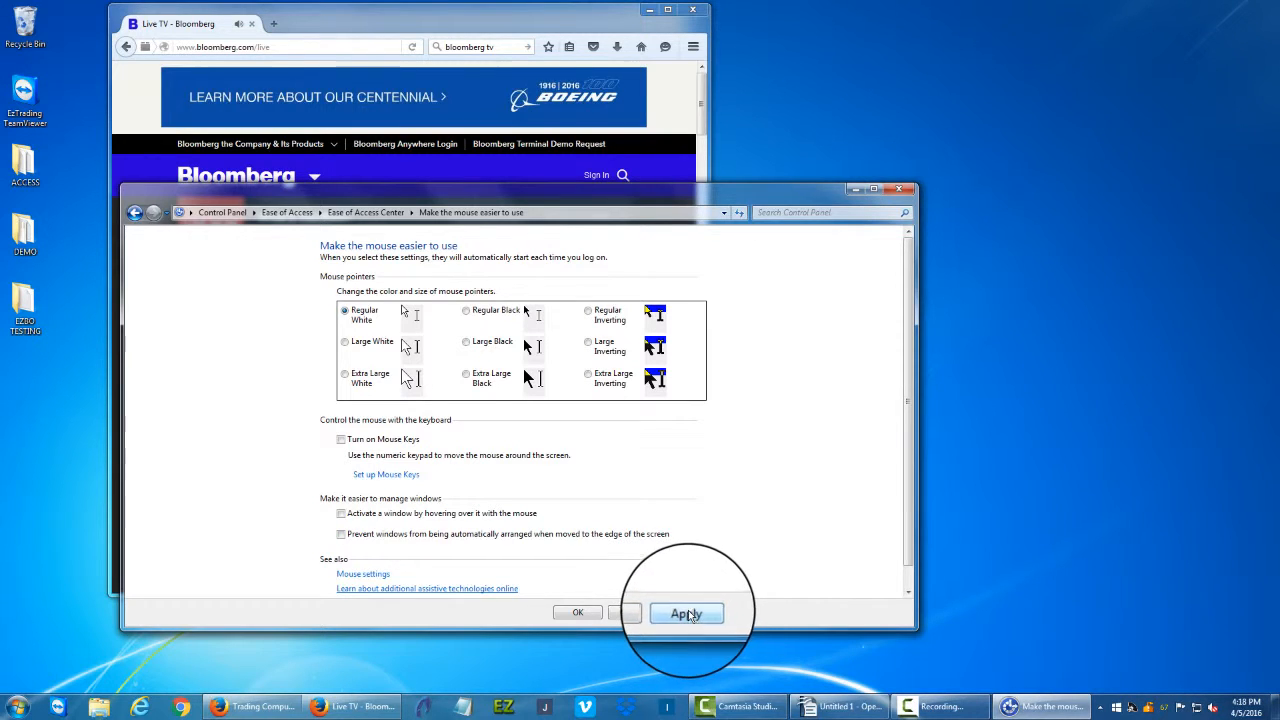
{"action": "left_click", "coordinate": [577, 613]}
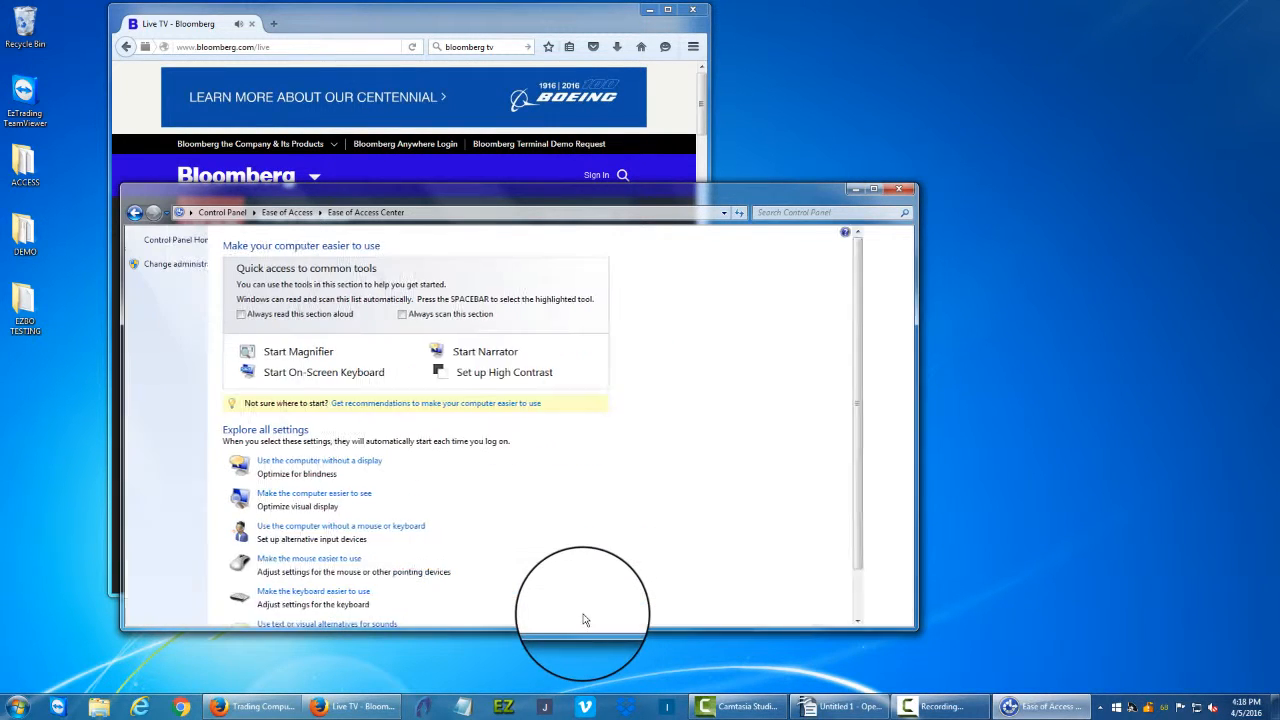